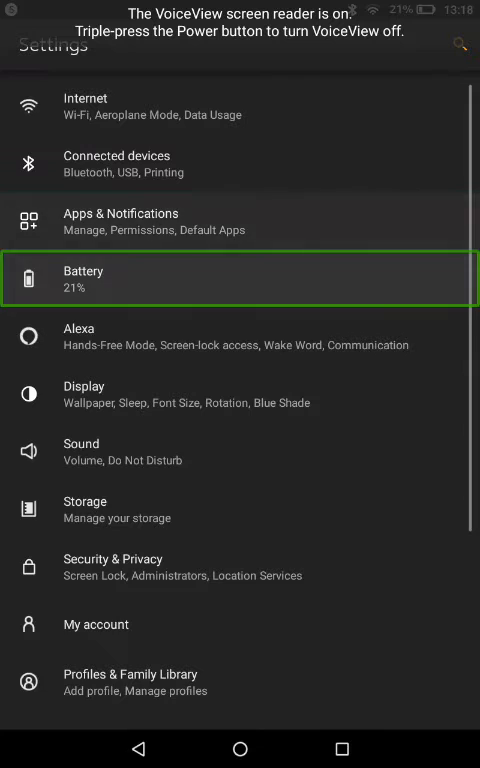
Step: Scroll the Settings list down to reach Device Options
{"action": "scroll", "scroll_direction": "down", "scroll_amount": 3}
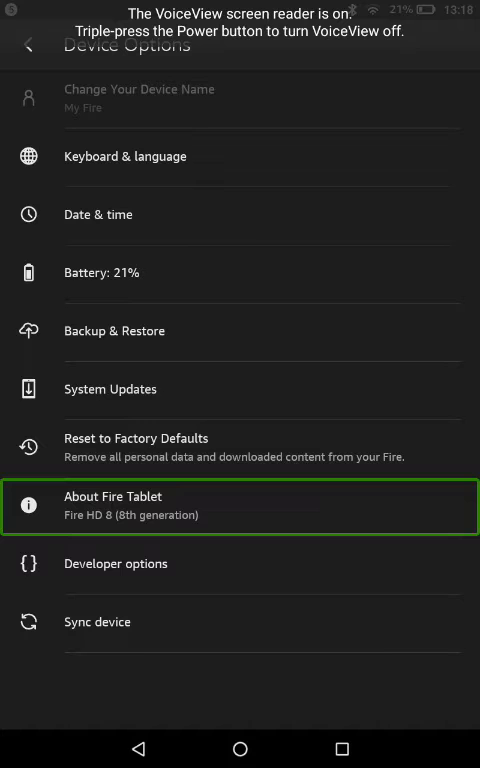
Step: View the About Fire Tablet model, serial and build details, then head back
{"action": "left_click", "coordinate": [113, 505]}
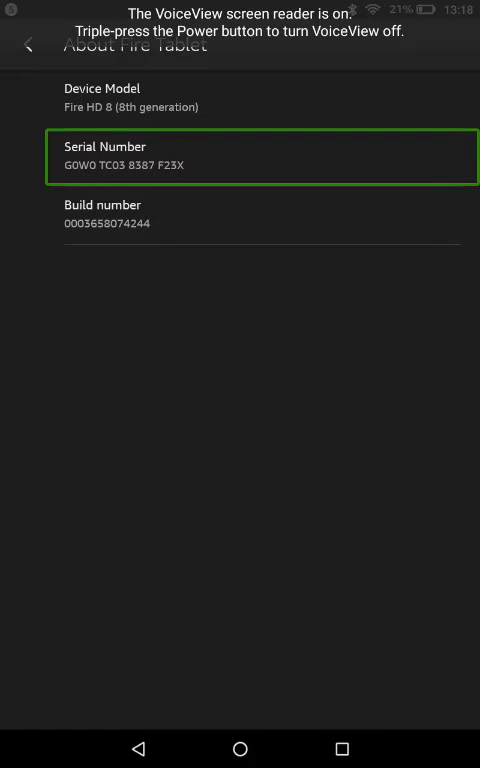
{"action": "left_click", "coordinate": [138, 749]}
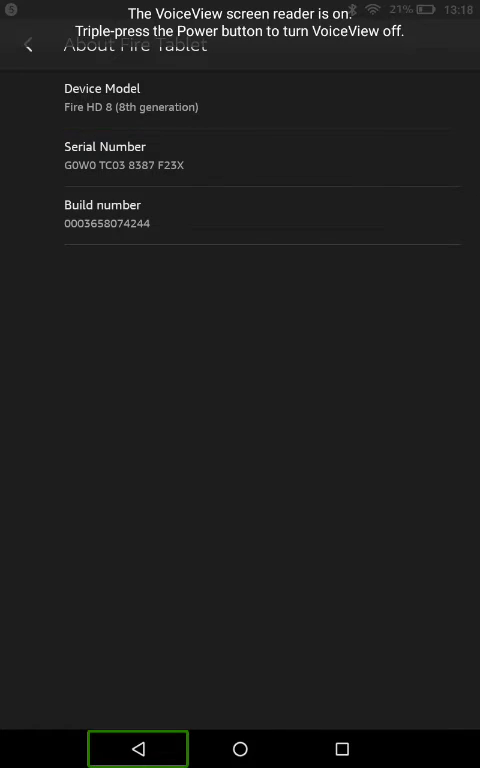
Step: Return to Device Options and reach Developer options' USB configuration setting (MTP)
{"action": "left_click", "coordinate": [27, 47]}
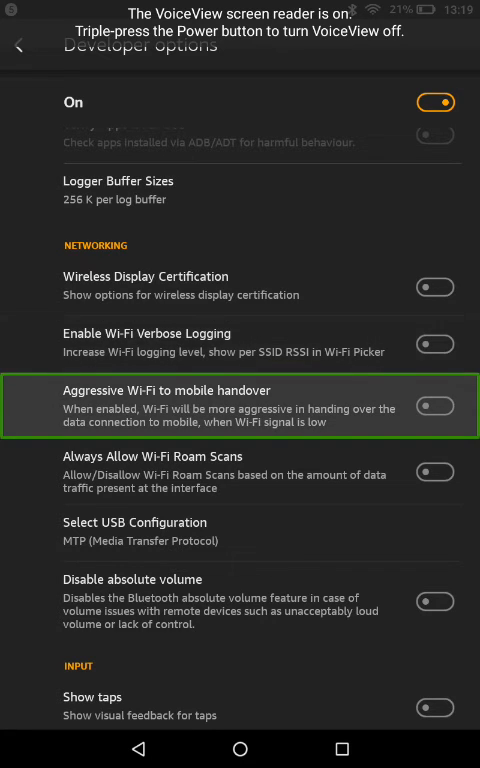
{"action": "left_click", "coordinate": [136, 530]}
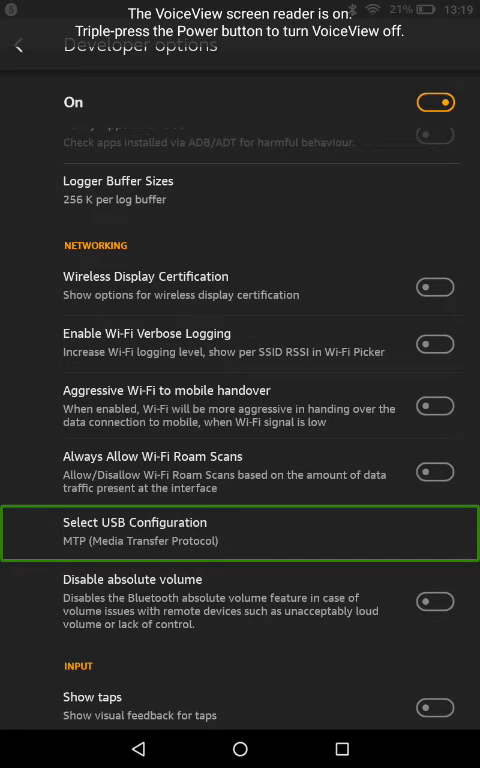
Step: Show the USB configuration choices with MTP selected, then clear all recent apps to go home
{"action": "left_click", "coordinate": [134, 521]}
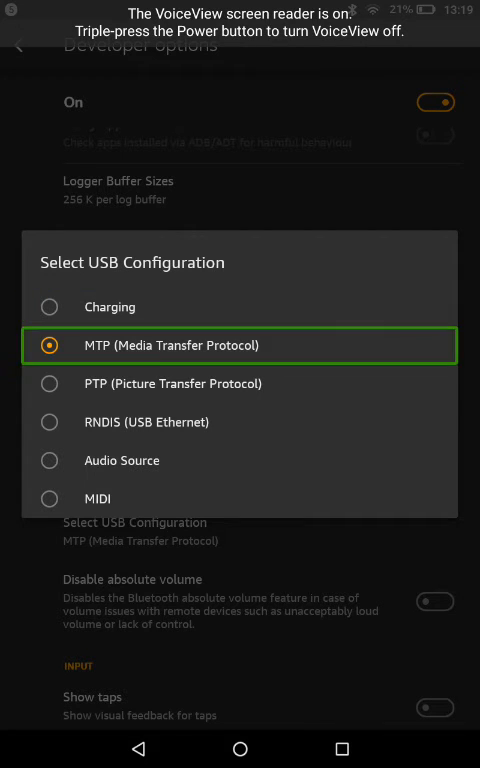
{"action": "left_click", "coordinate": [121, 461]}
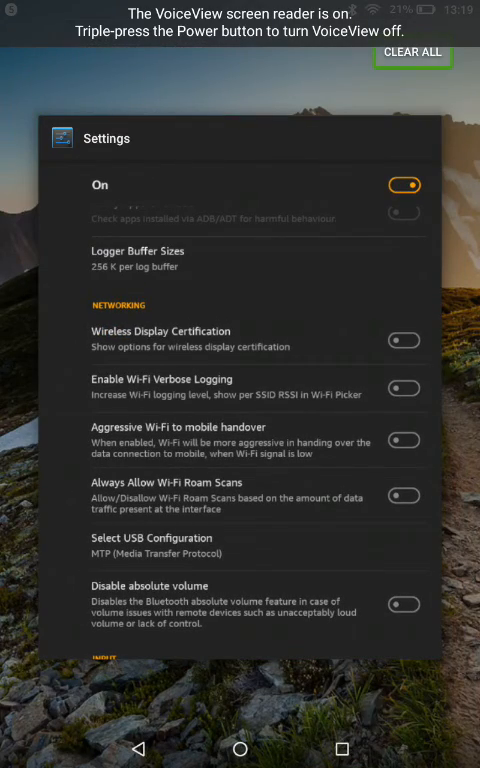
{"action": "left_click", "coordinate": [239, 748]}
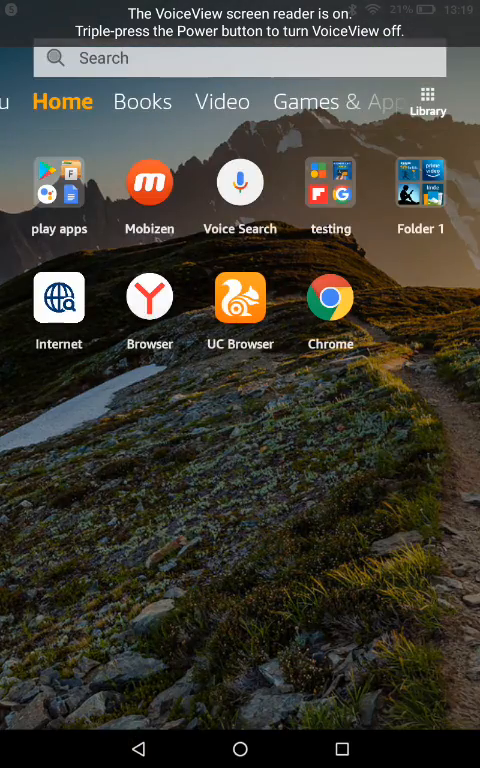